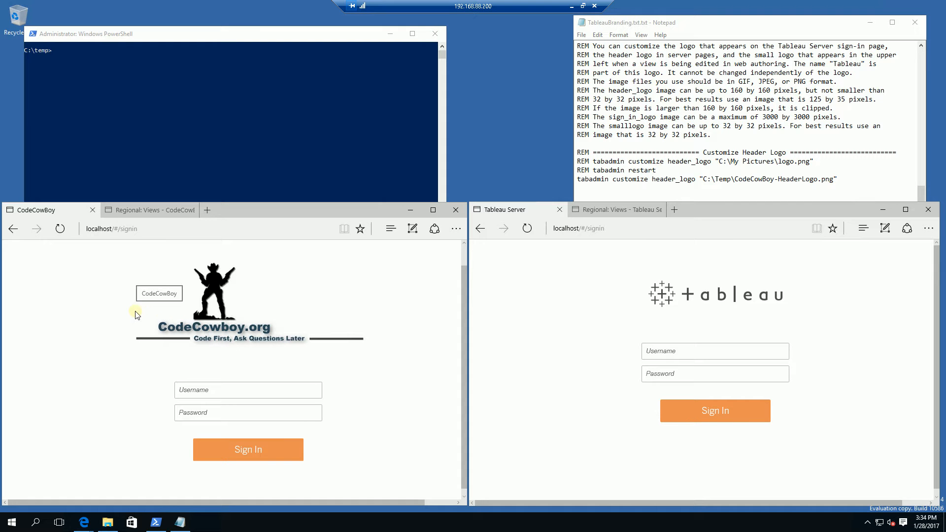
mouse_move(136, 348)
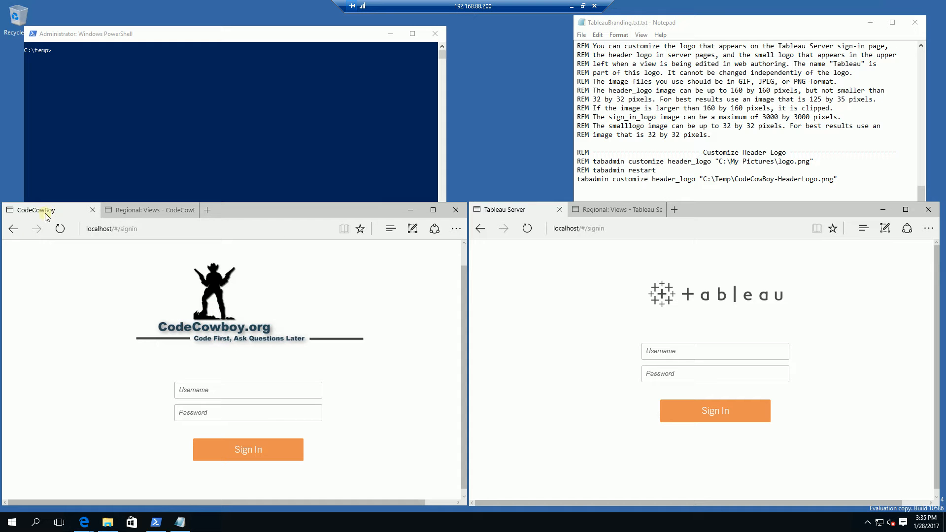
Step: Show the Regional workbook's Views page on the custom-branded site with the CodeCowBoy header
left_click(147, 210)
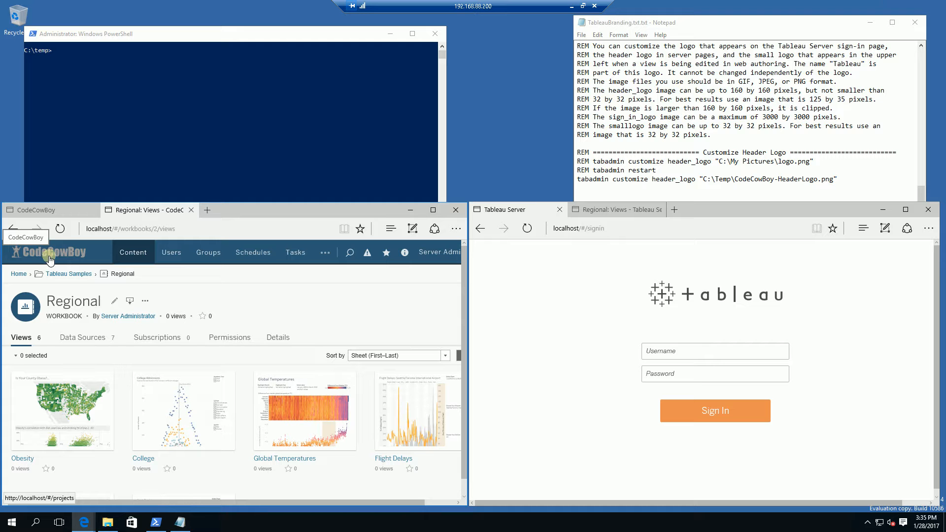
mouse_move(71, 255)
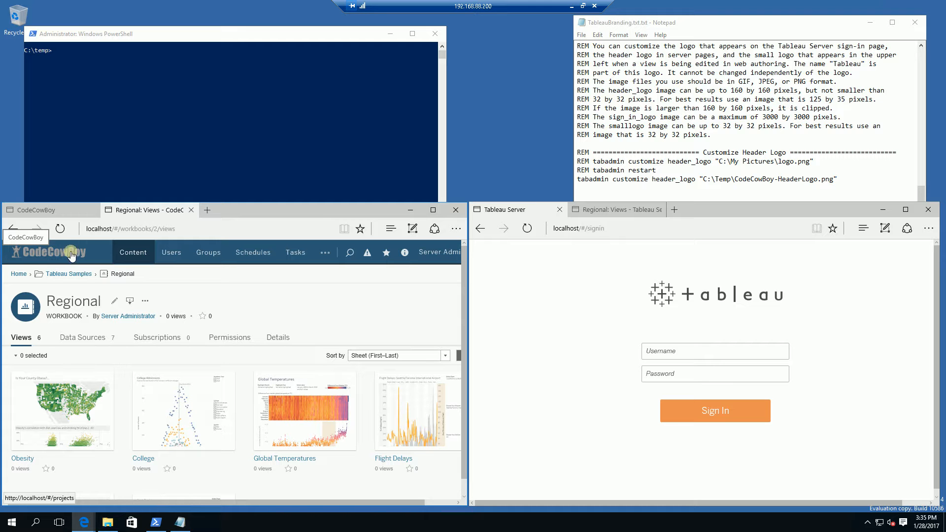
mouse_move(244, 276)
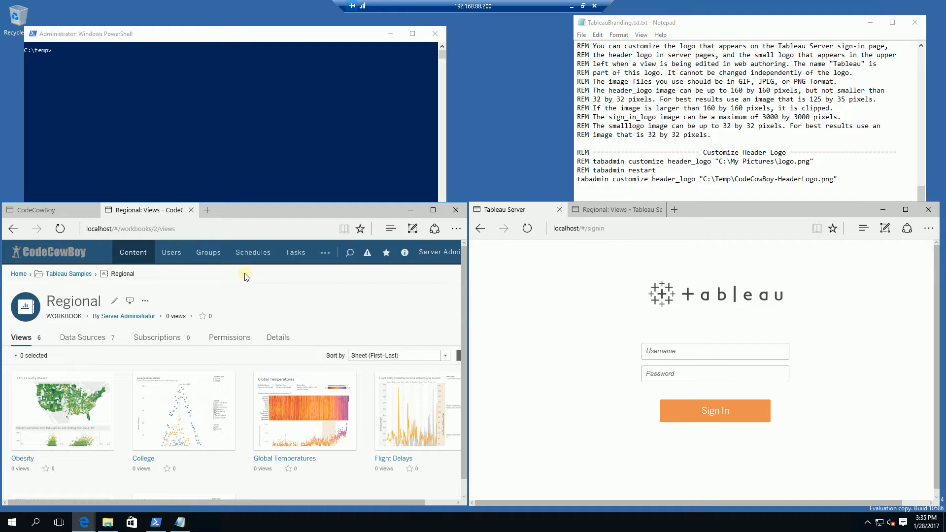
mouse_move(716, 300)
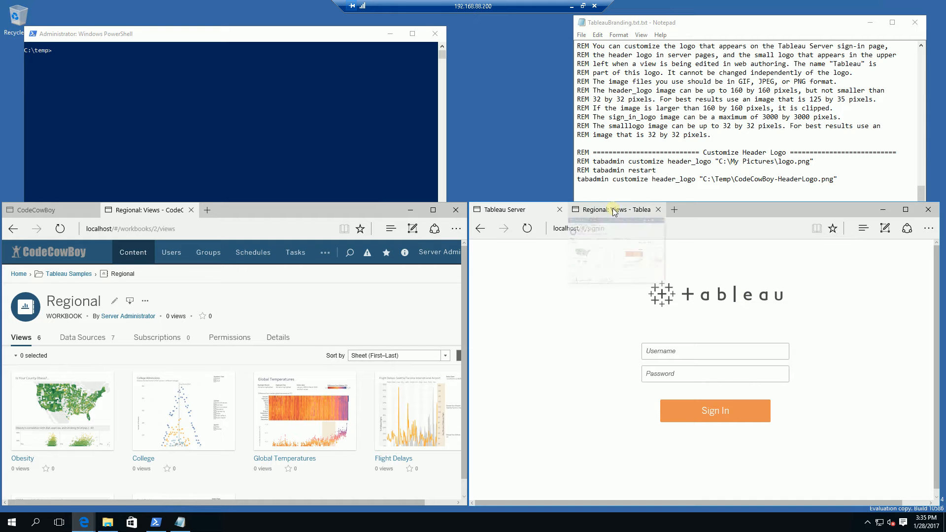
Step: Show the Regional workbook's Views page on the default site for comparison, then move to PowerShell
left_click(612, 209)
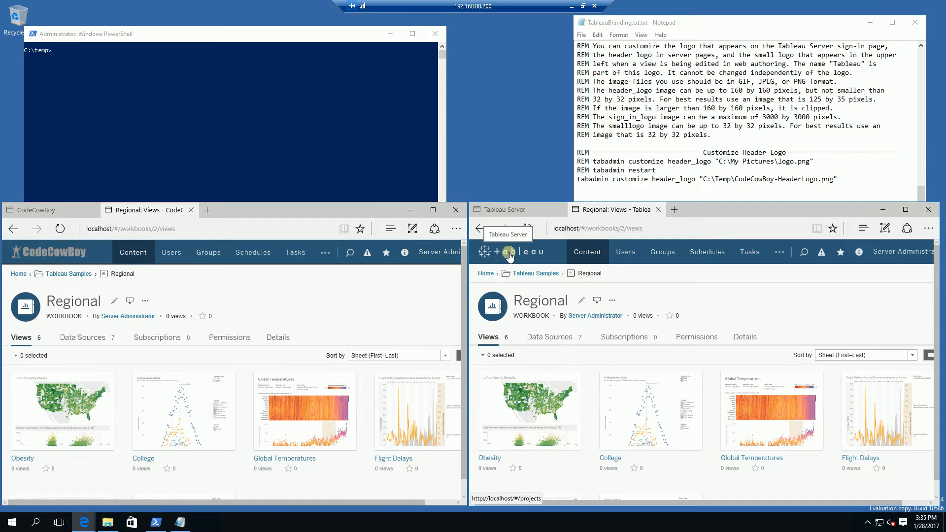
left_click(510, 251)
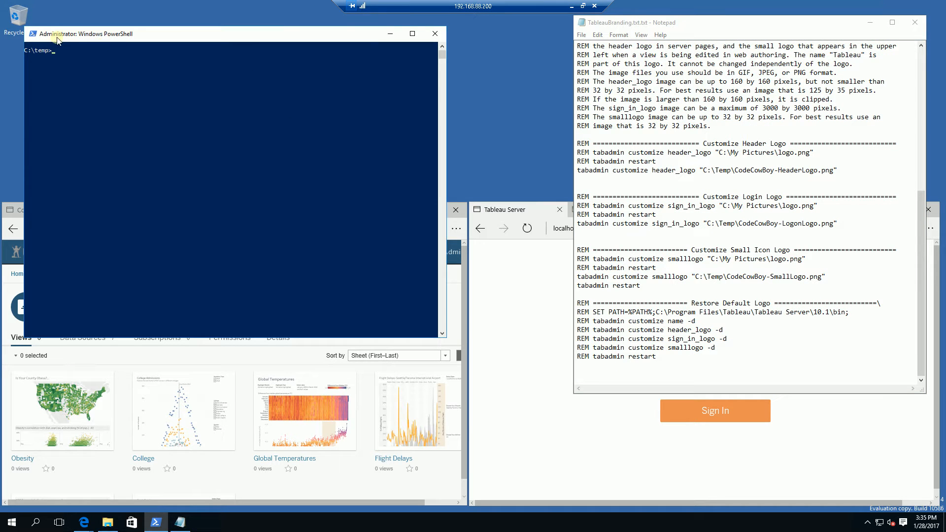
mouse_move(61, 38)
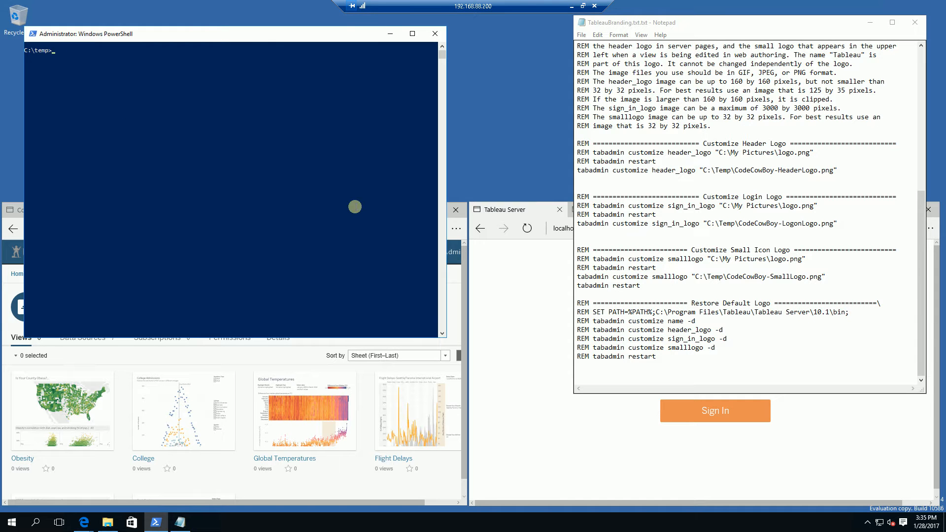
Step: Switch from PowerShell to cmd and add the Tableau Server 10.1 bin folder to PATH
type("exit")
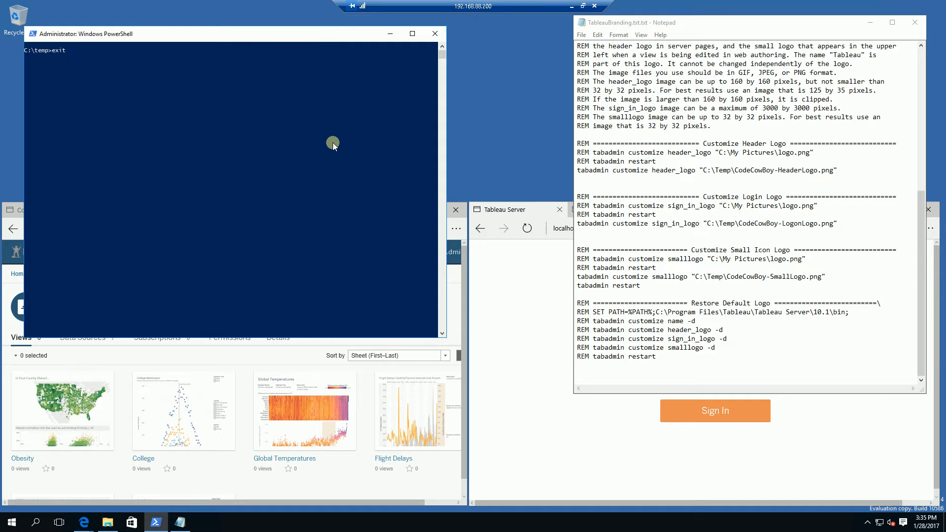
type("cmd")
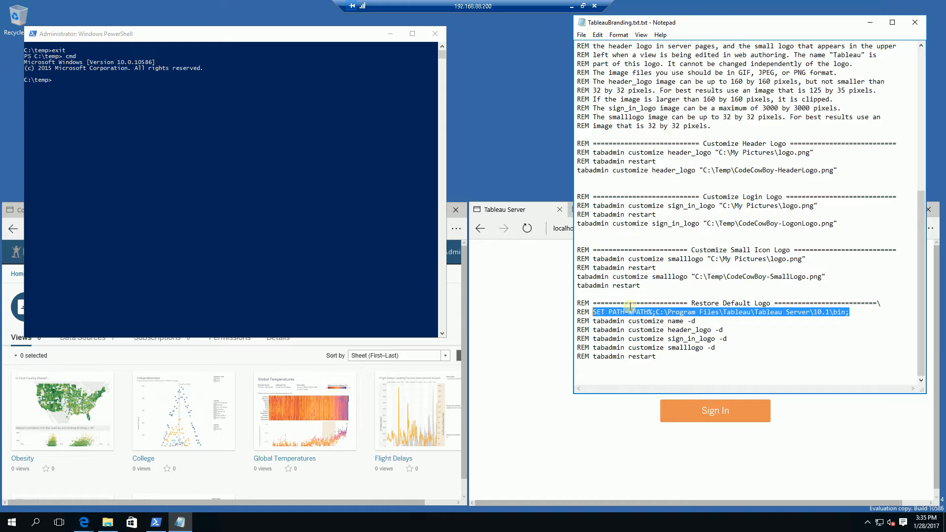
mouse_move(190, 47)
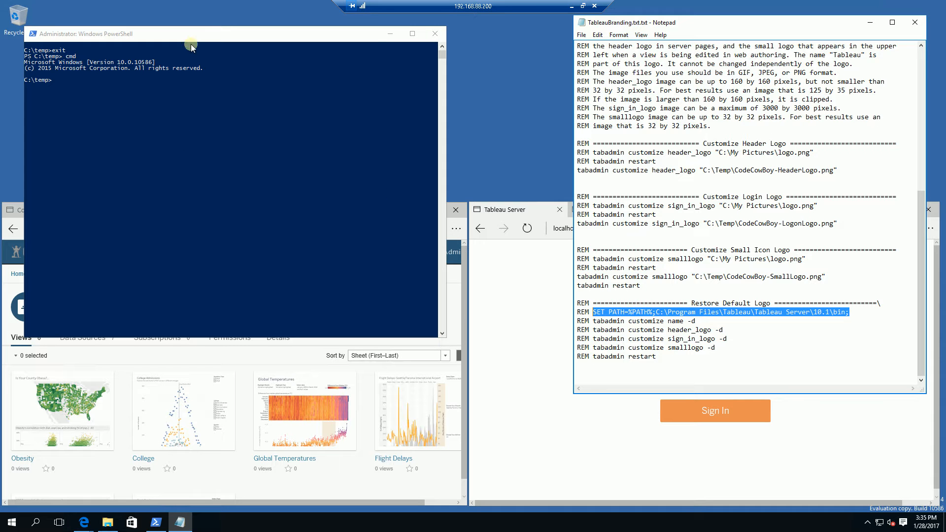
type("SET PATH=%PATH%;C:\\Program Files\\Tableau\\Tableau Server\\10.1\\bin;")
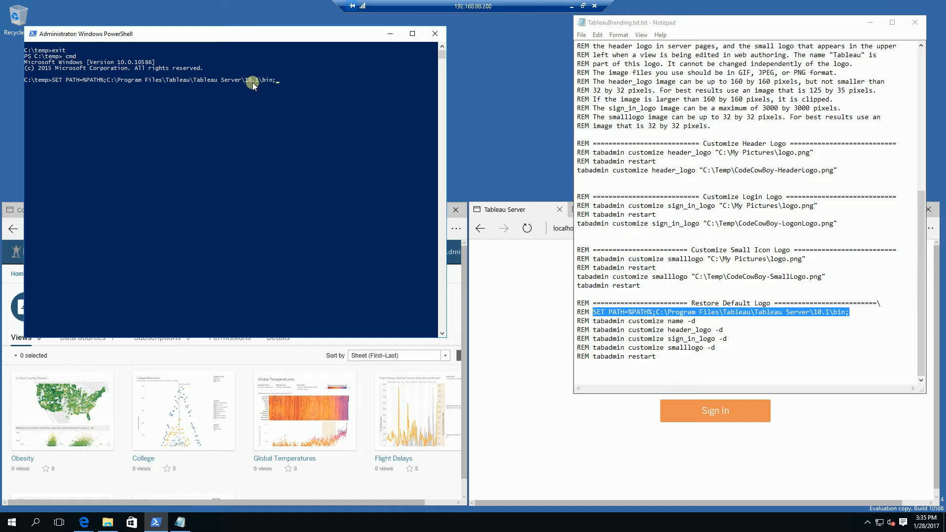
mouse_move(304, 210)
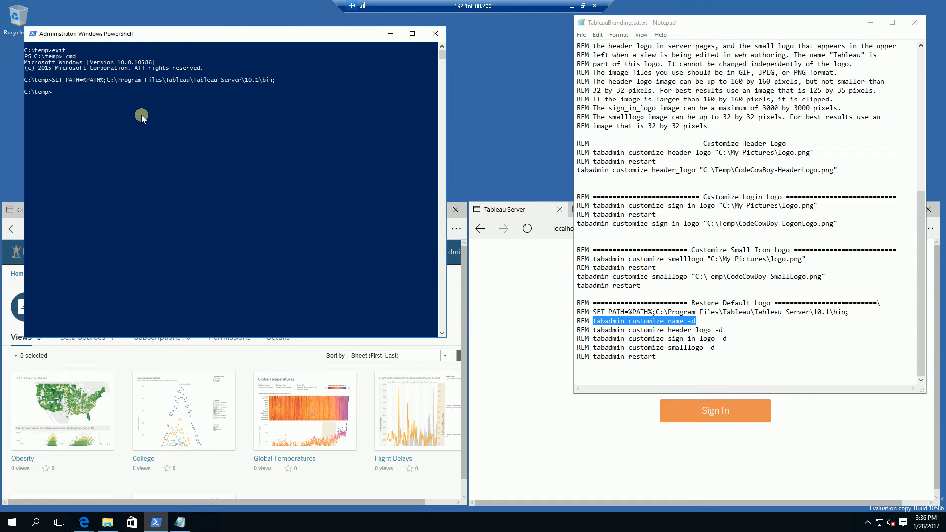
Step: Reset the server name to default with tabadmin customize name -d
type("tabadmin customize name -d")
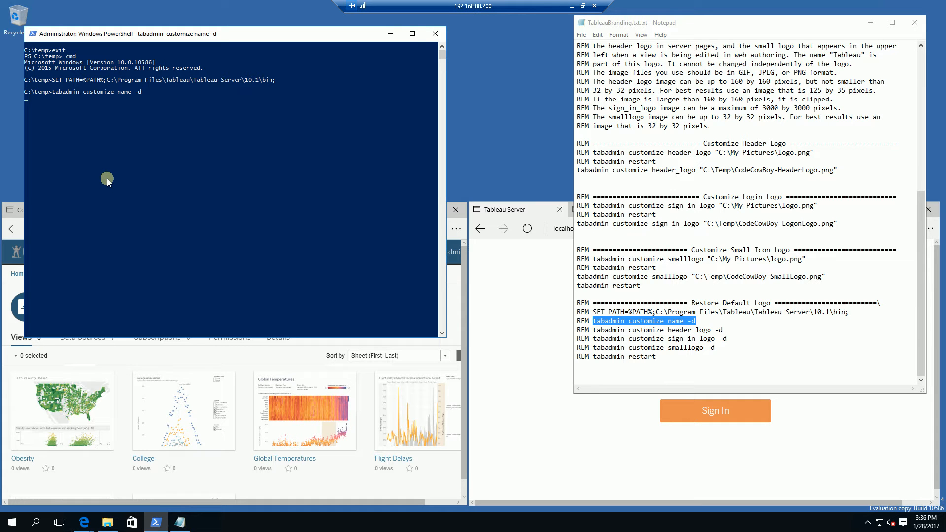
mouse_move(502, 276)
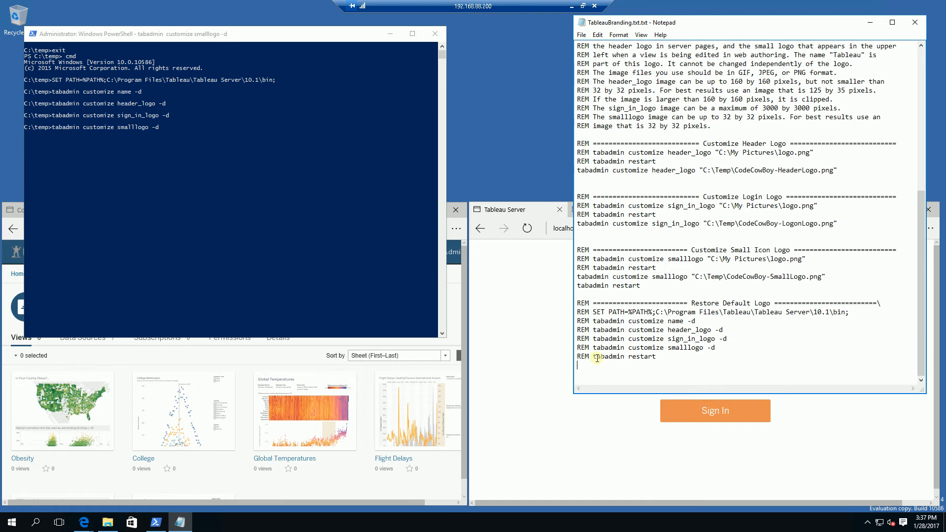
Step: Run tabadmin restart so the restored default branding takes effect
double_click(623, 357)
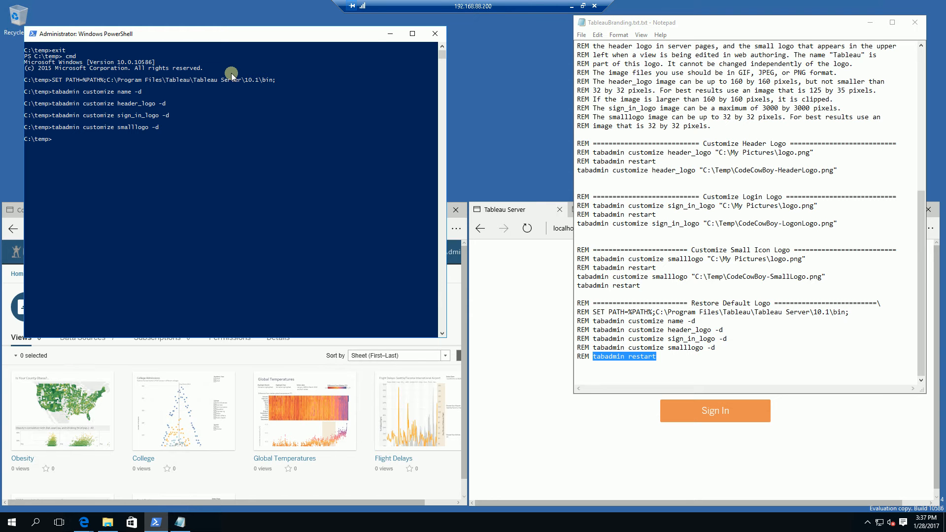
type("tabadmin restart")
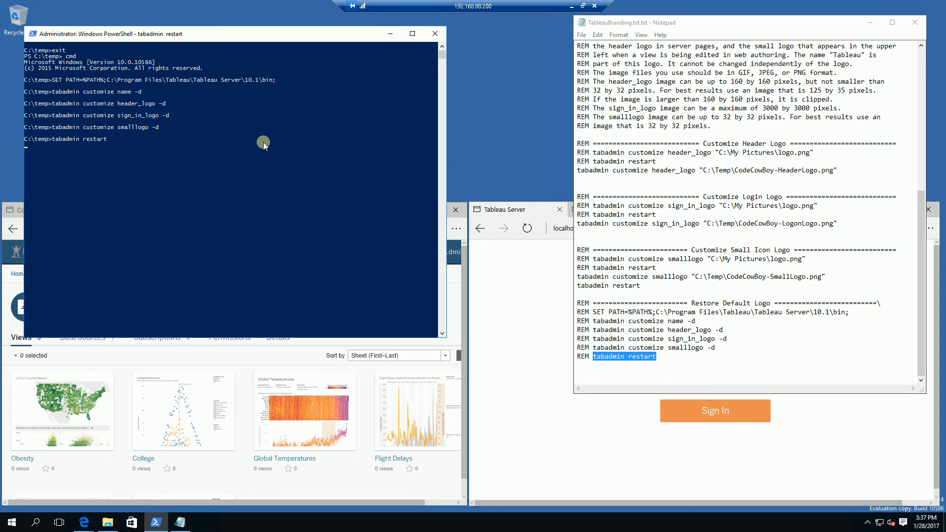
mouse_move(374, 125)
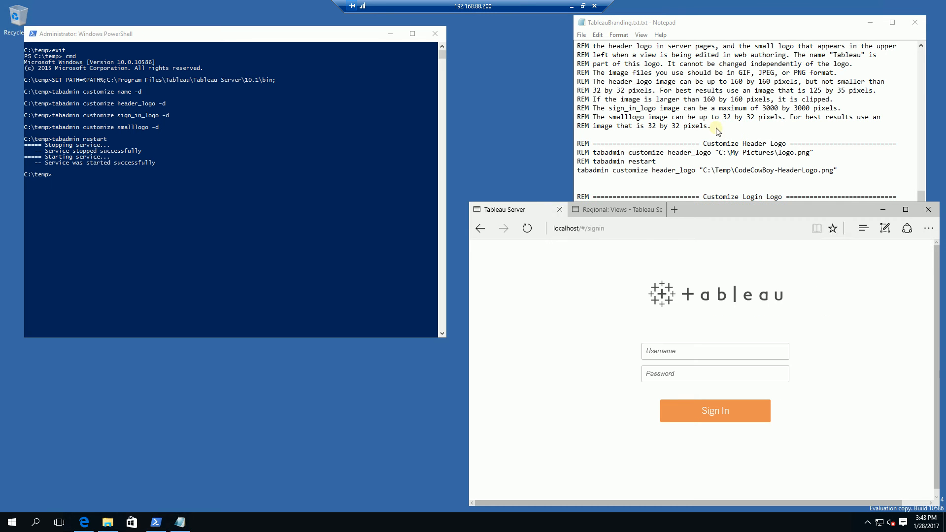
mouse_move(515, 108)
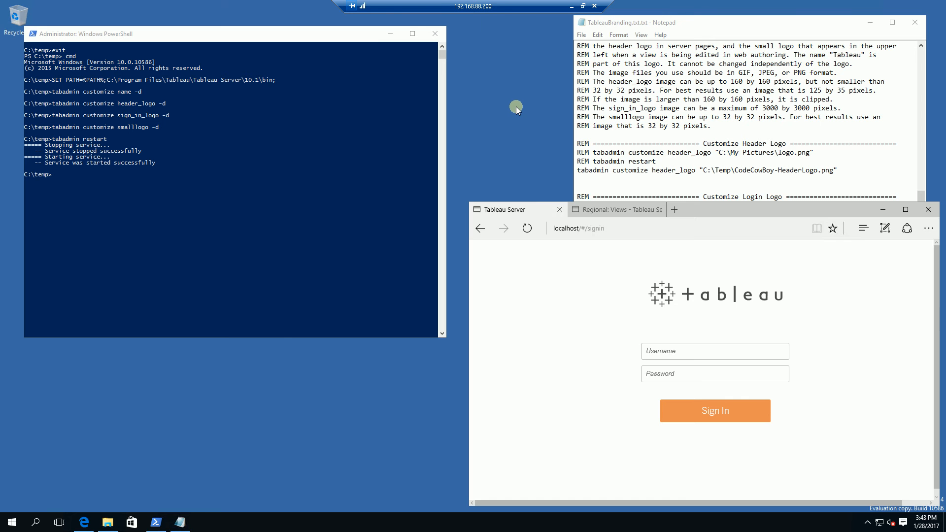
mouse_move(240, 241)
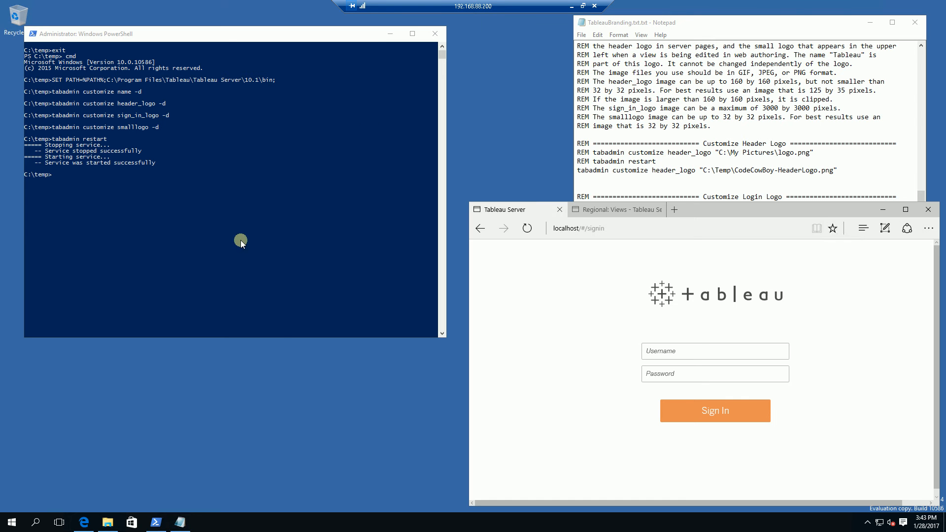
mouse_move(186, 366)
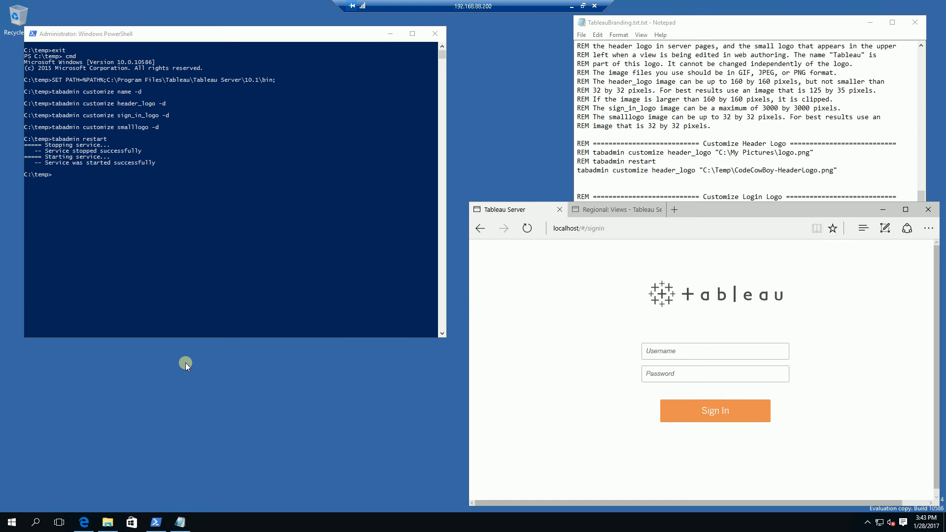
mouse_move(106, 468)
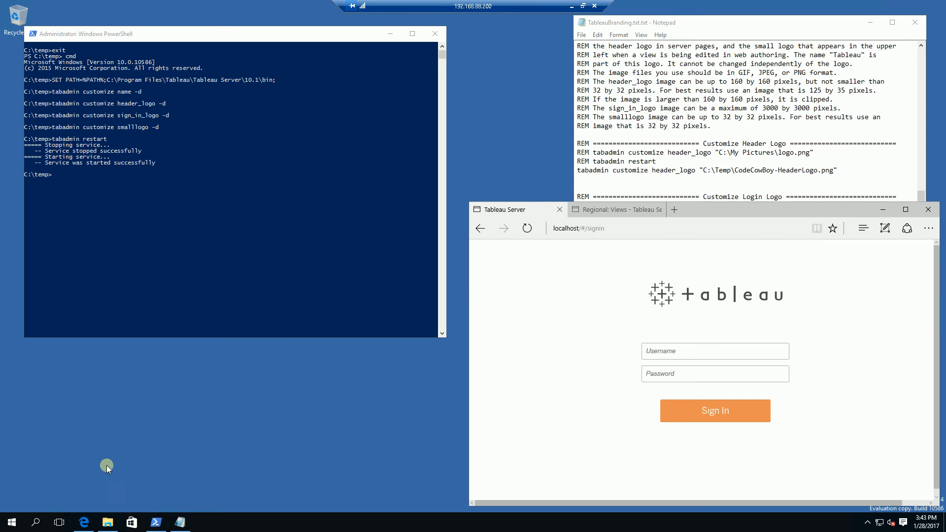
mouse_move(679, 228)
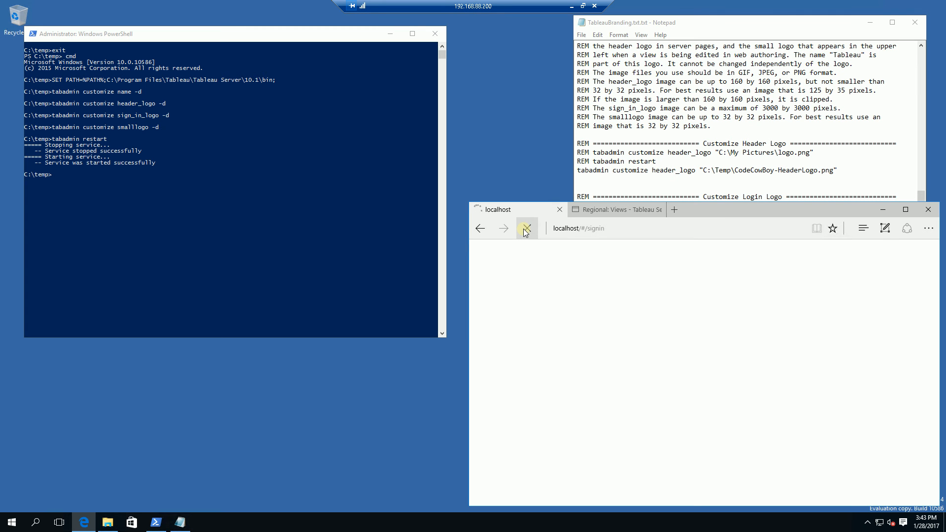
Step: Sign in as ServerAdmin to reach the Projects page with the default Tableau logo
left_click(525, 228)
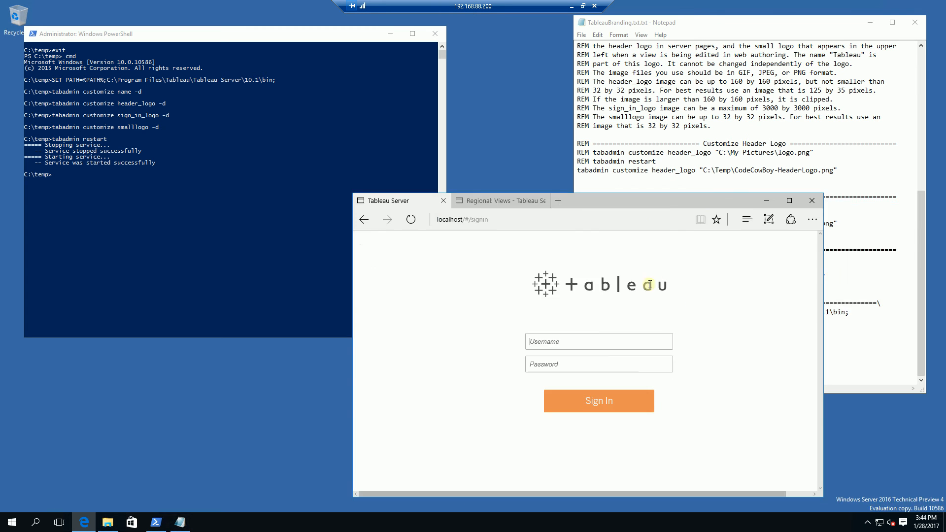
mouse_move(593, 292)
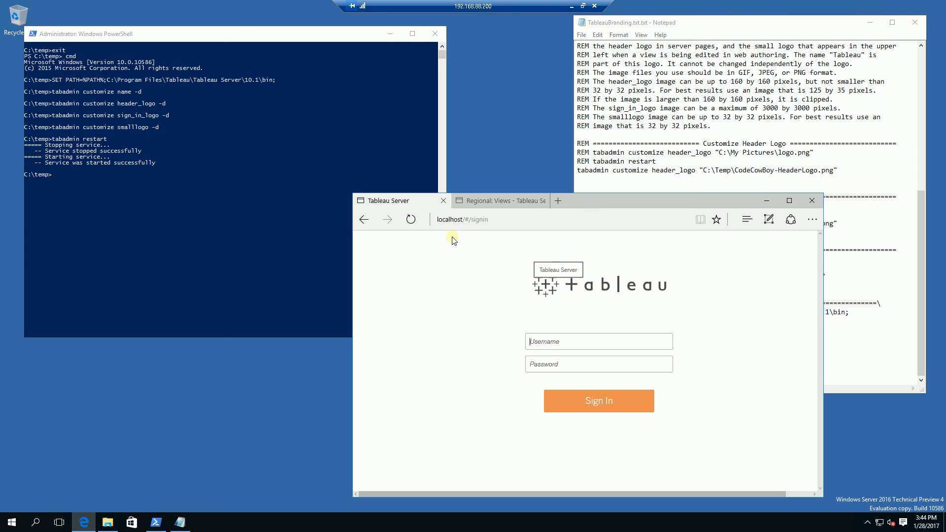
mouse_move(483, 205)
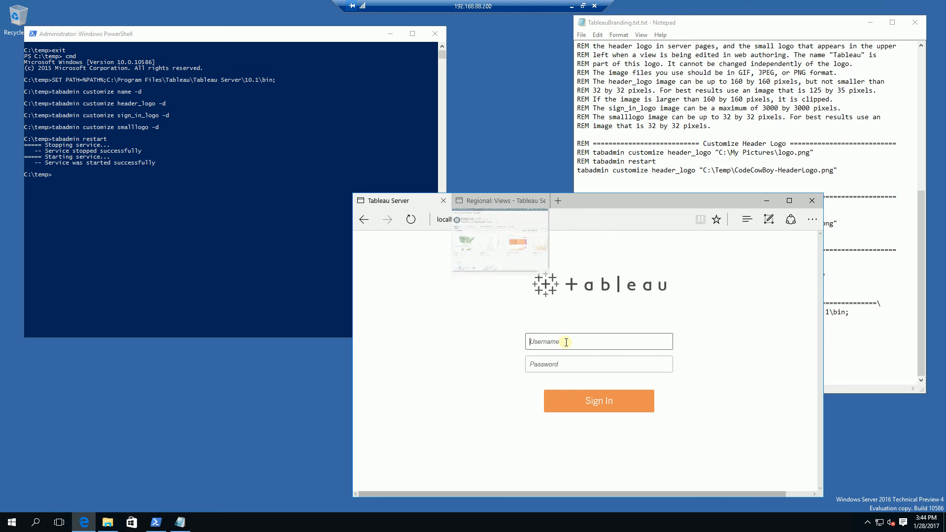
type("s")
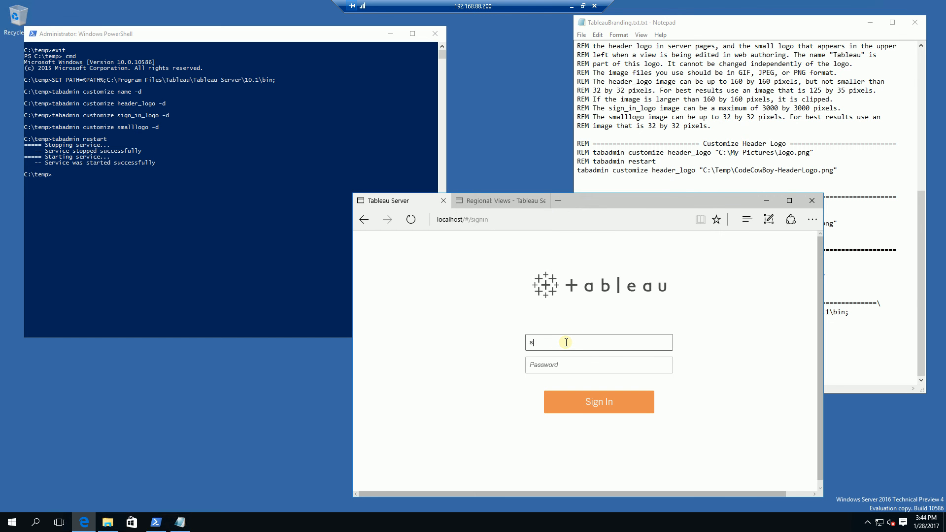
type("erverAdmin")
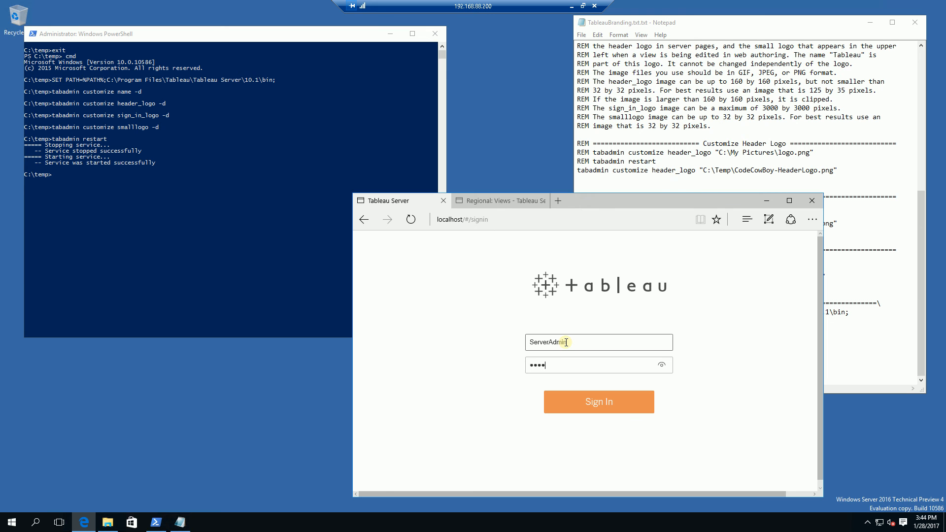
left_click(598, 402)
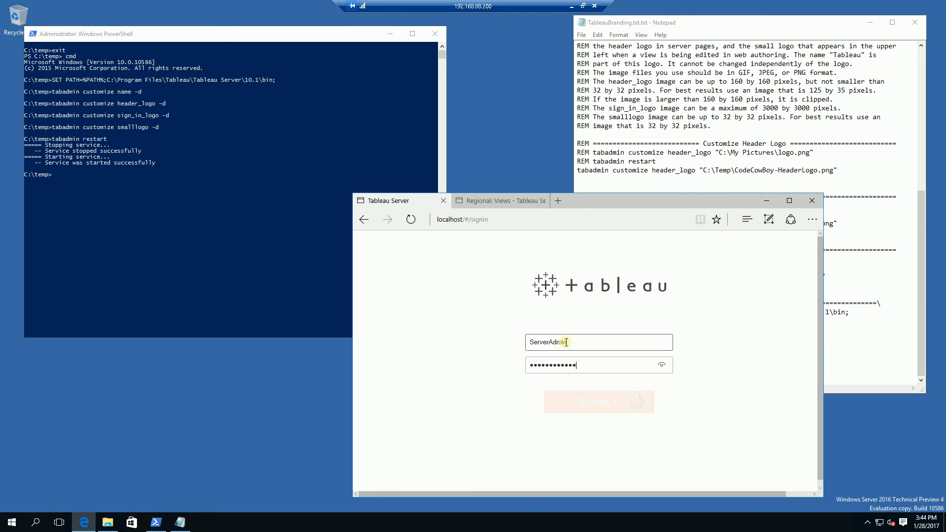
left_click(598, 401)
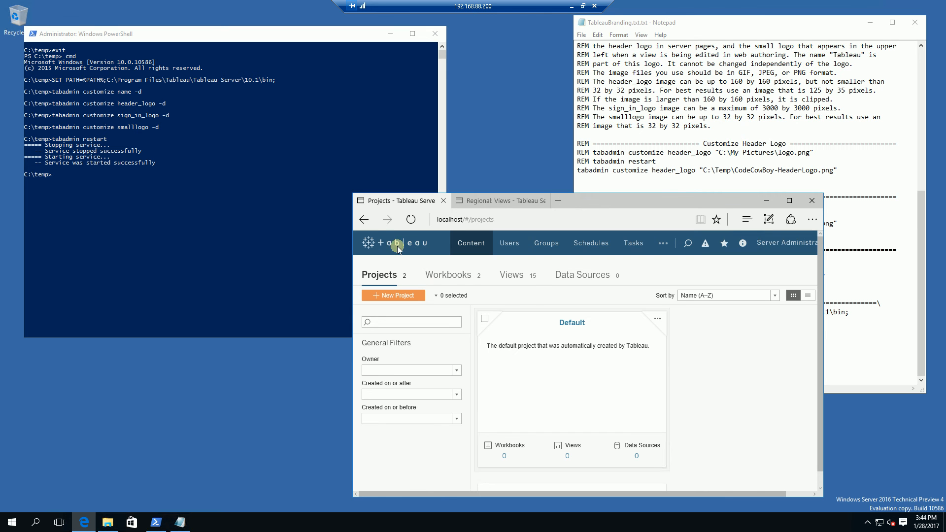
mouse_move(398, 243)
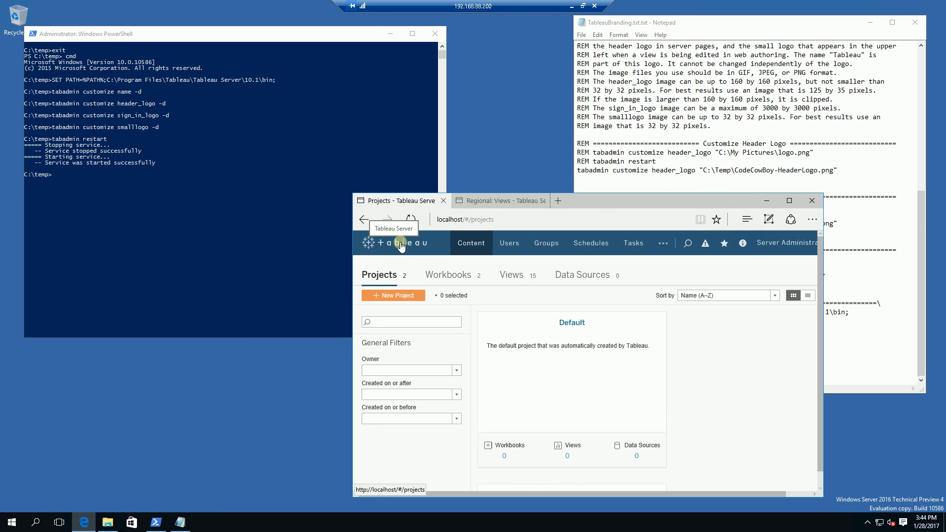
mouse_move(196, 234)
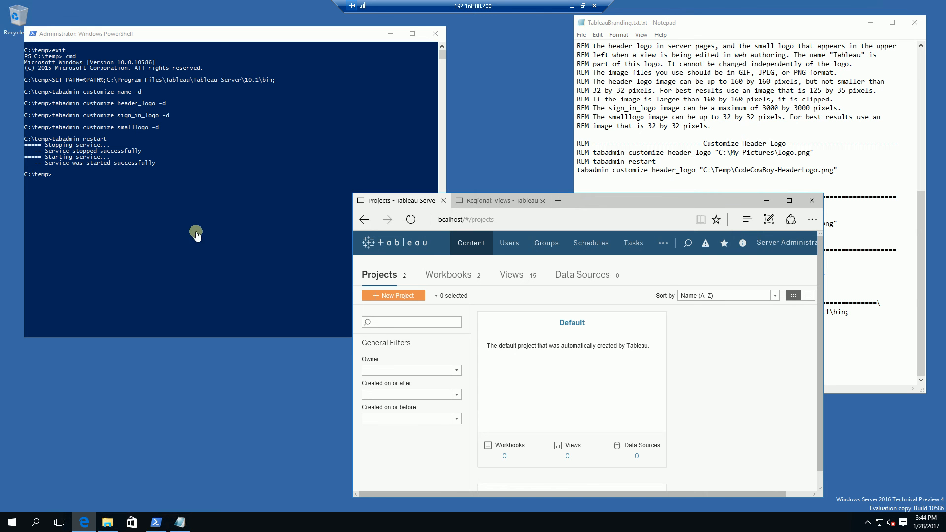
mouse_move(202, 235)
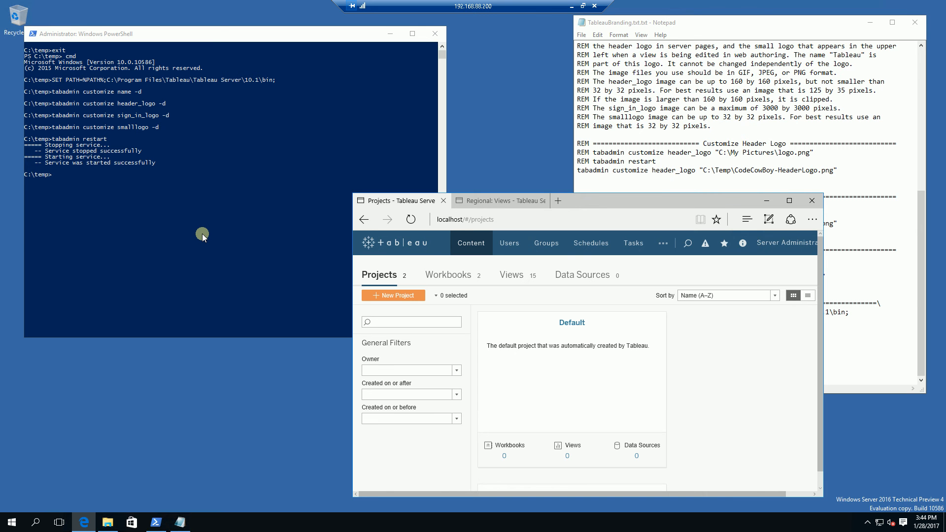
mouse_move(146, 200)
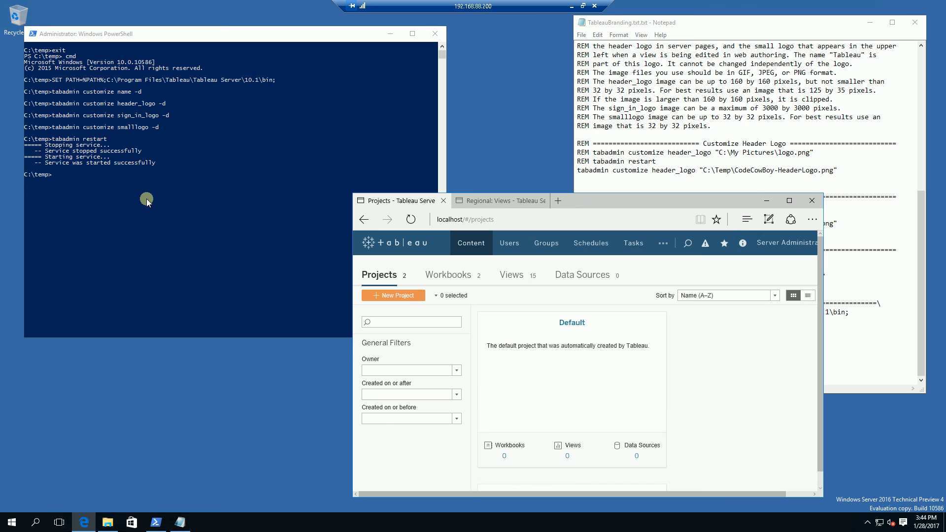